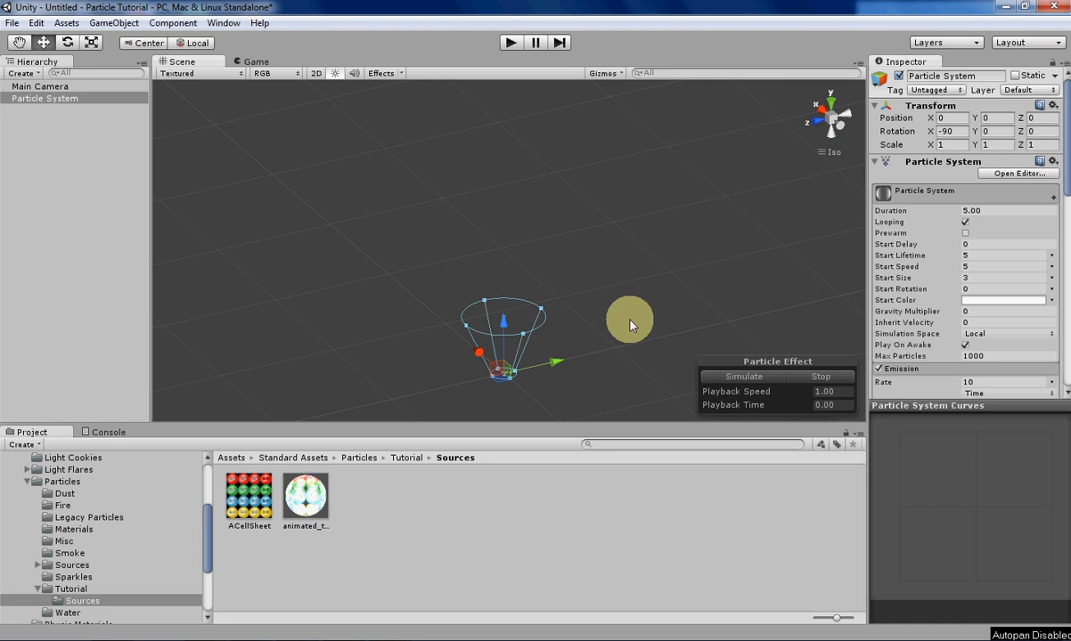
Simulate the Particle System from the Scene overlay, emitting default white particles.
left_click(743, 376)
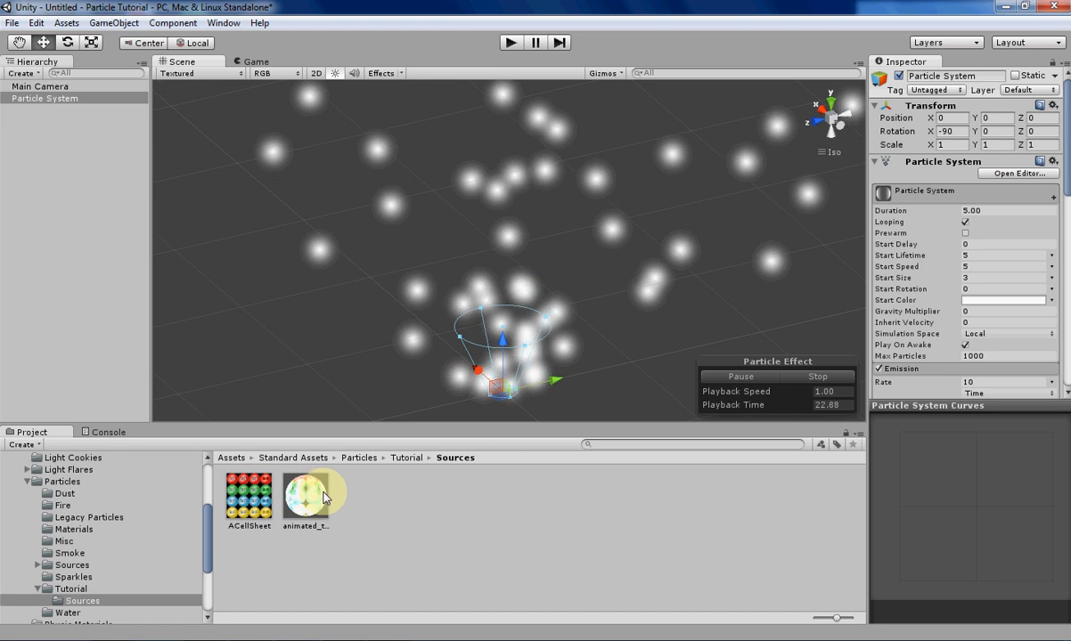
Inspect the animated_texture material, then the ACellSheet 4x4 emoji sprite sheet texture.
left_click(305, 494)
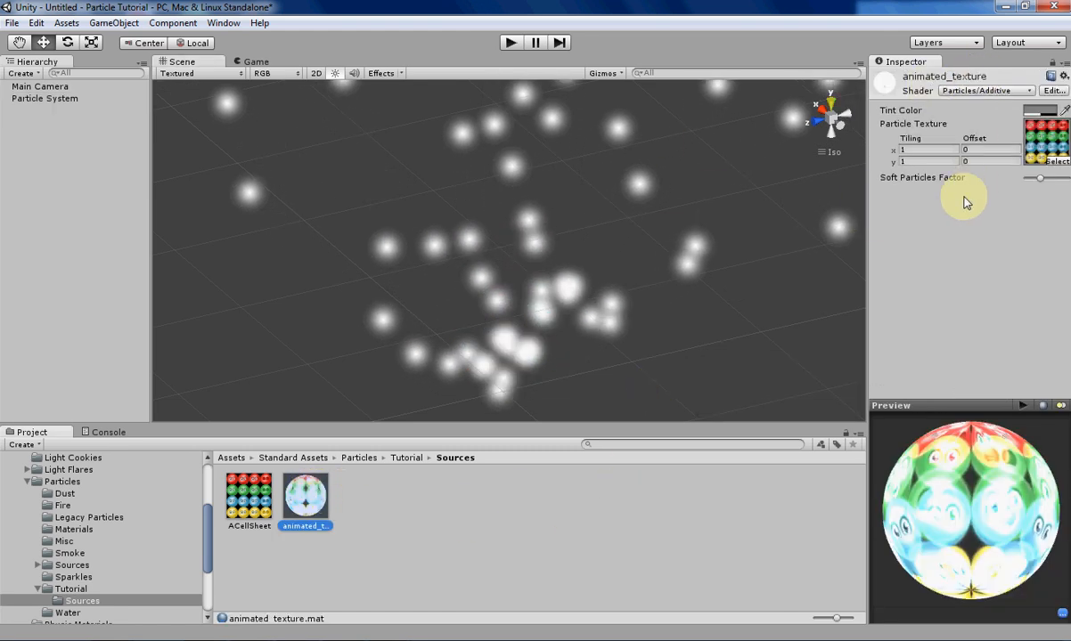
mouse_move(992, 220)
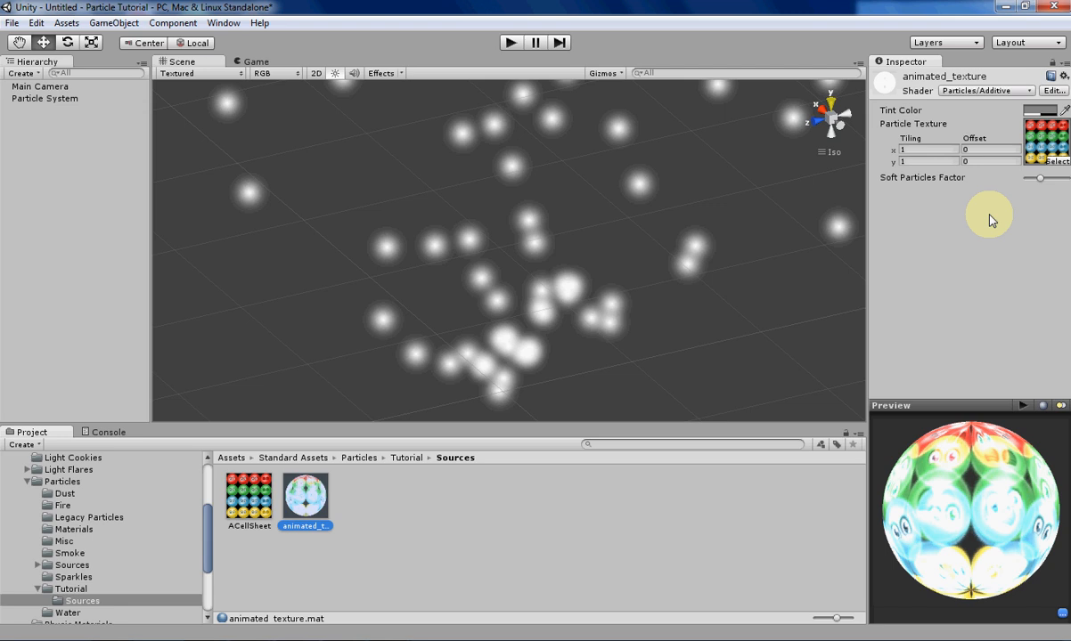
mouse_move(306, 485)
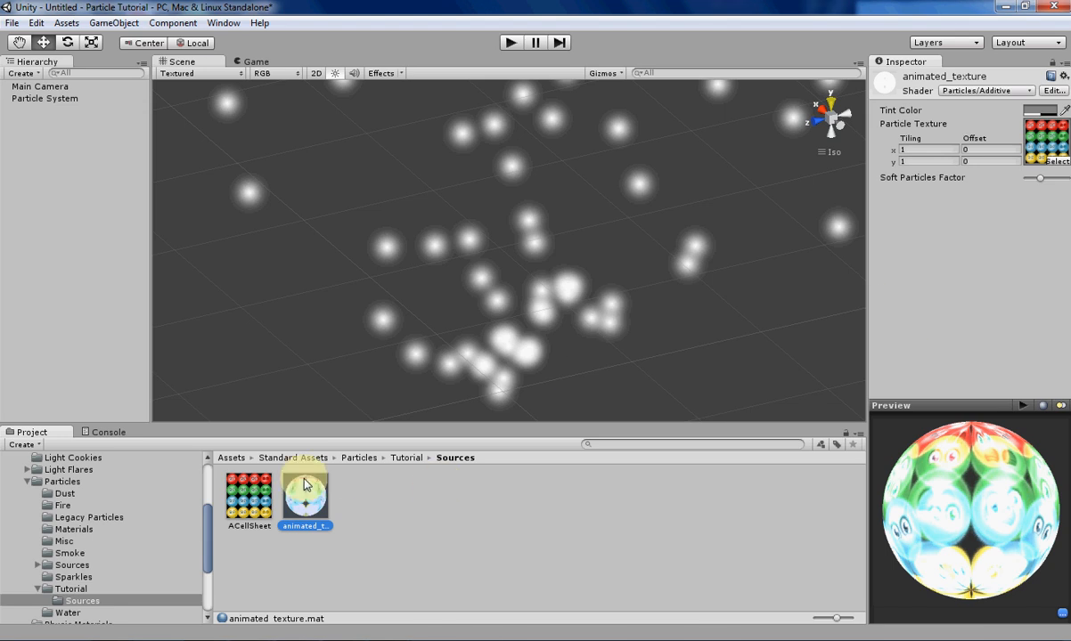
left_click(249, 494)
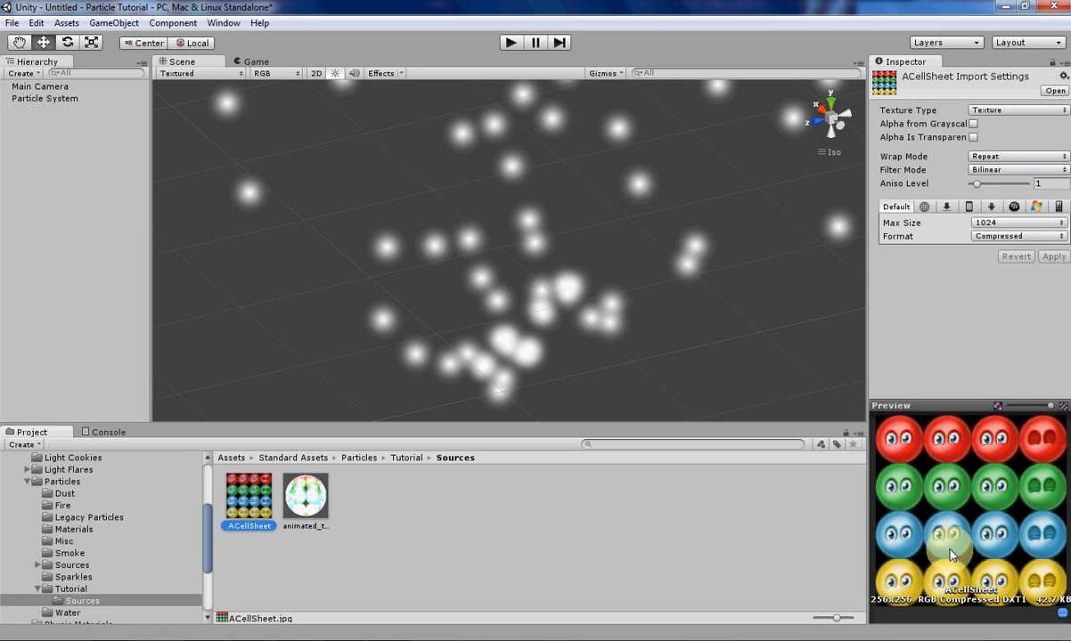
mouse_move(957, 568)
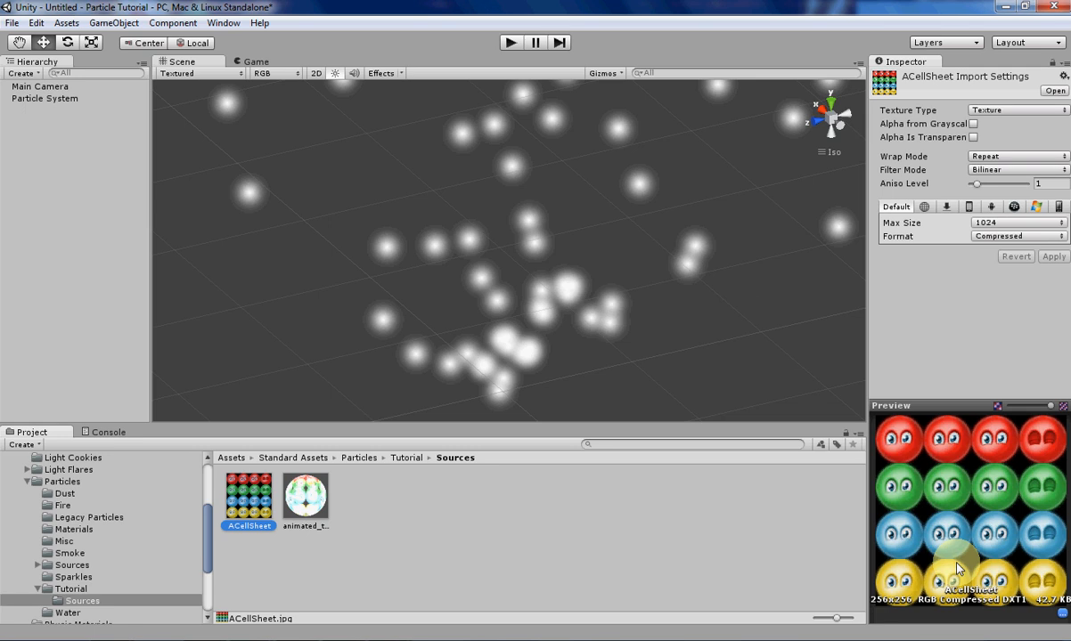
mouse_move(1047, 482)
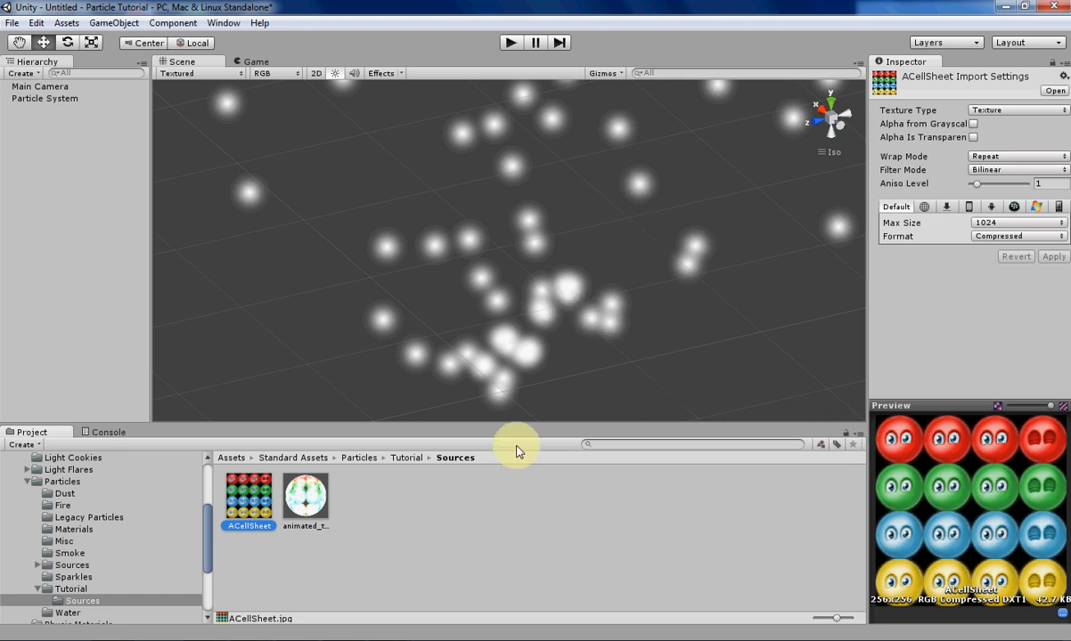
mouse_move(636, 325)
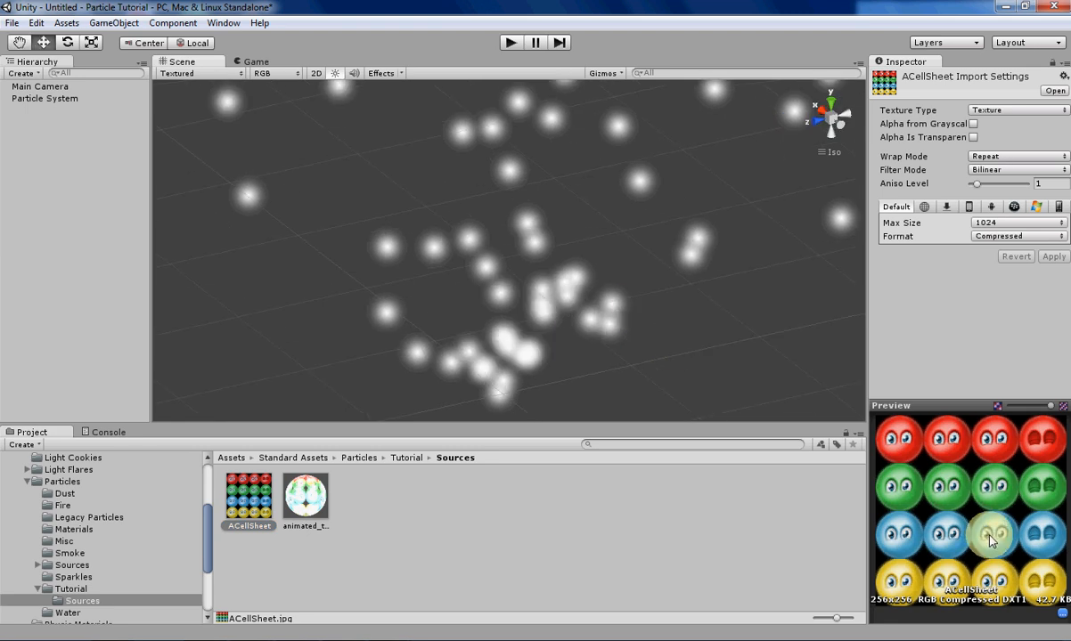
Recheck animated_texture, then select Particle System to see its Default-Particle renderer material.
left_click(306, 488)
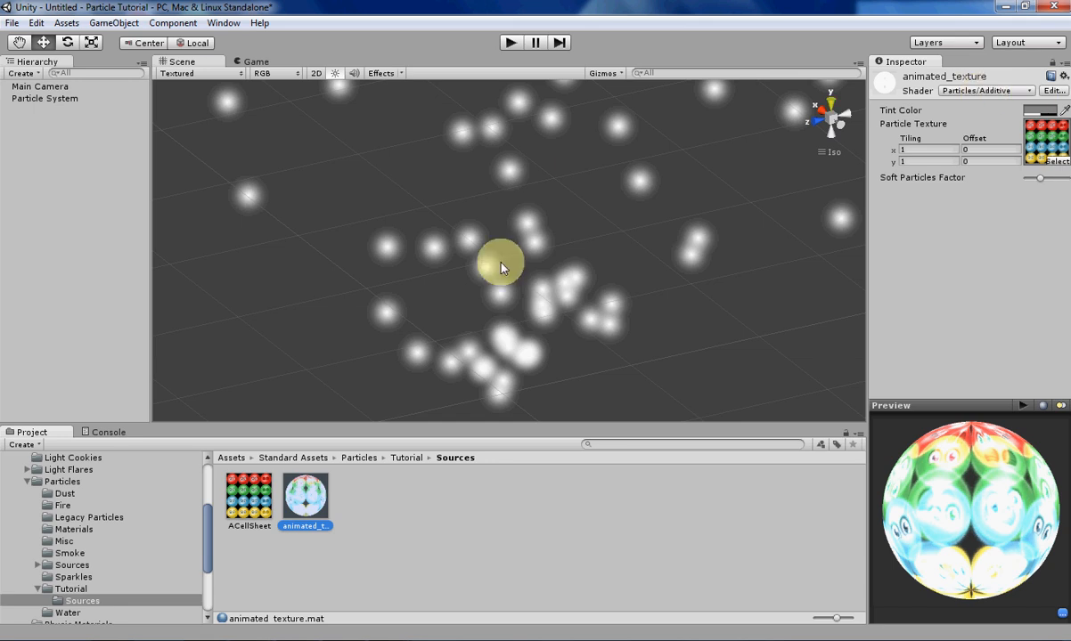
left_click(44, 98)
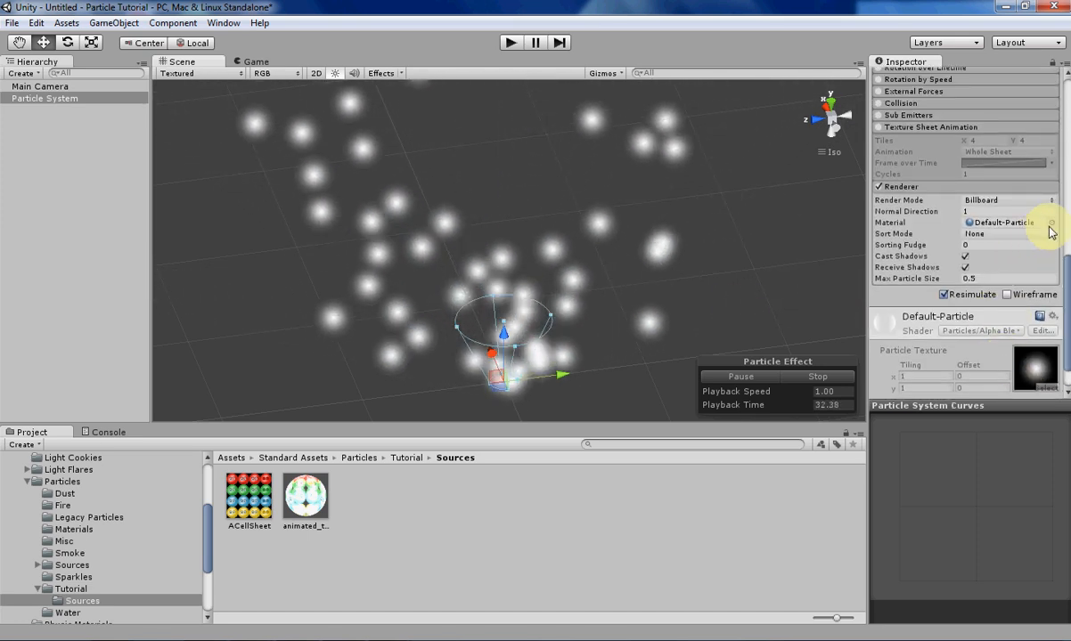
Assign animated_texture to the Renderer with 4x4 Texture Sheet Animation, then view ACellSheet.
left_click(1051, 222)
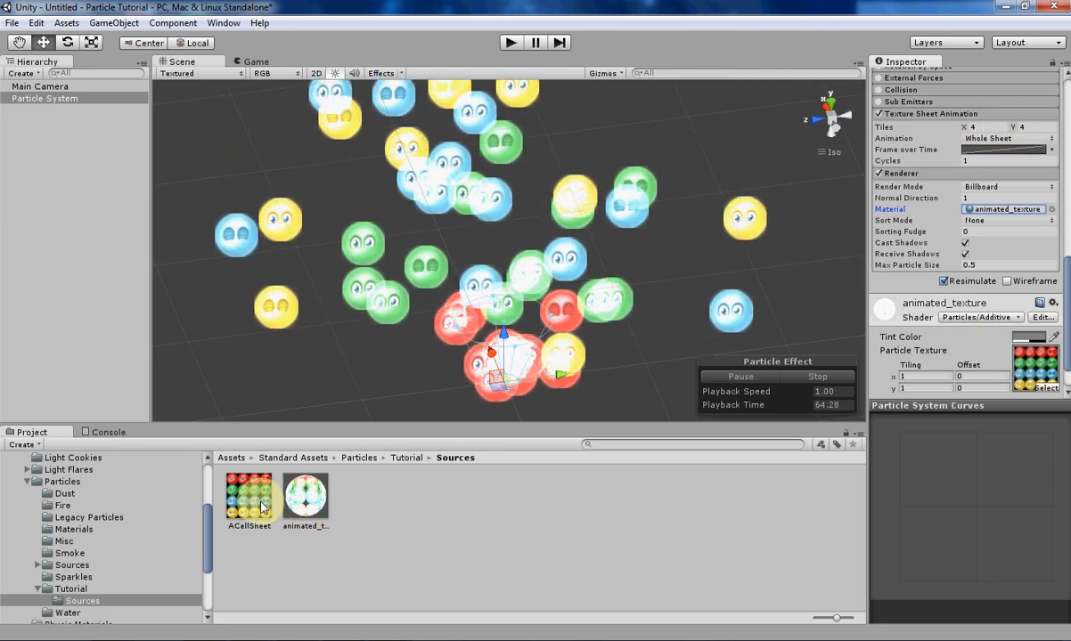
left_click(248, 495)
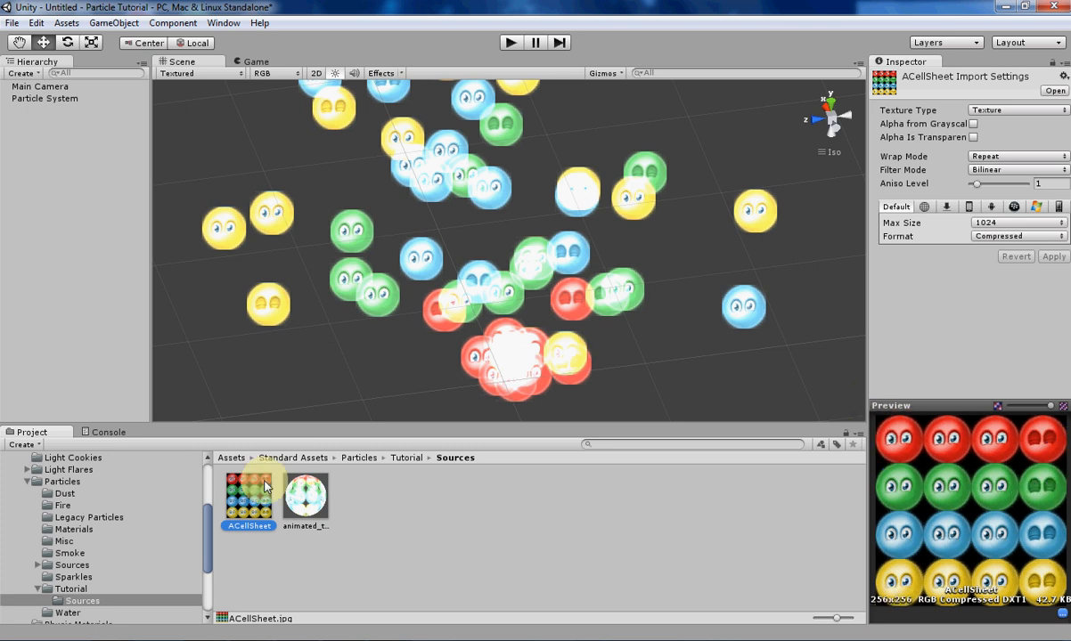
Reselect Particle System, glance at ACellSheet, and show the Whole Sheet/Single Row animation choices.
left_click(44, 98)
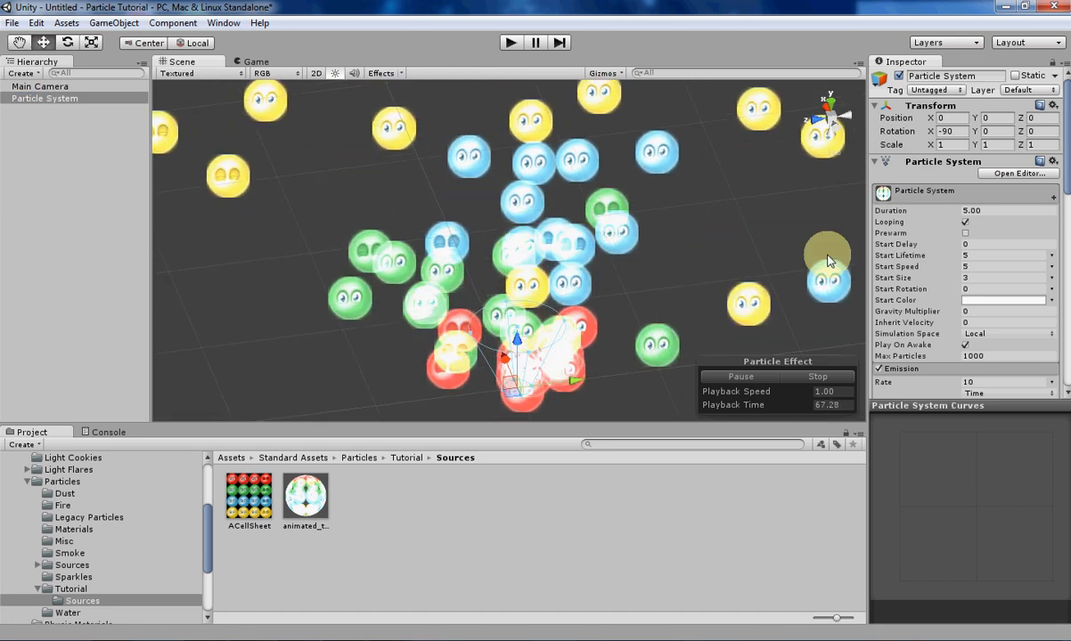
scroll("down", 3)
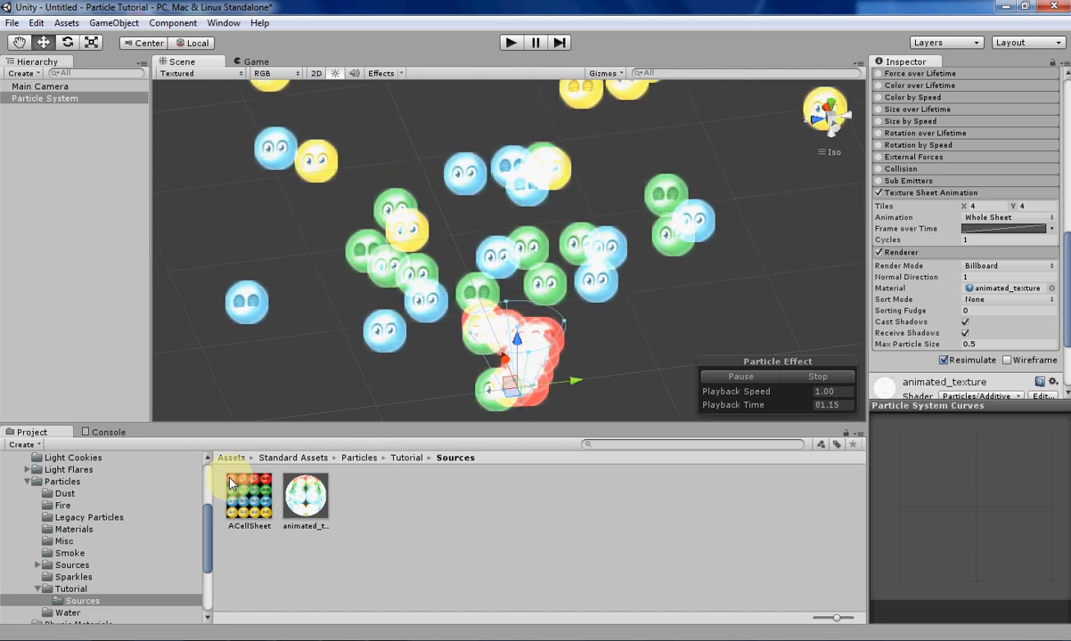
left_click(248, 496)
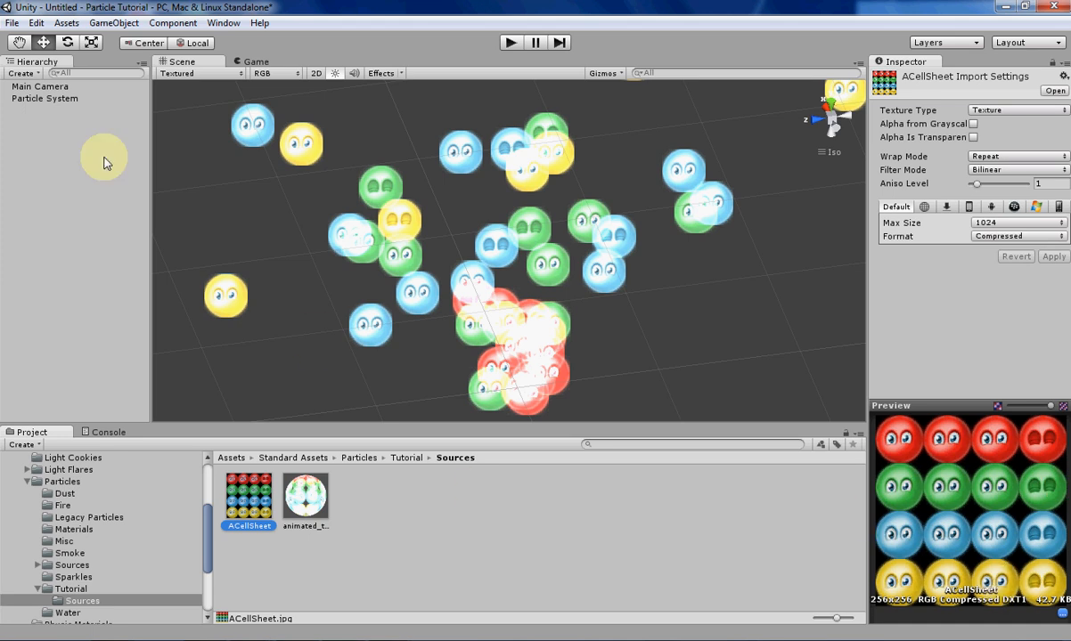
left_click(45, 98)
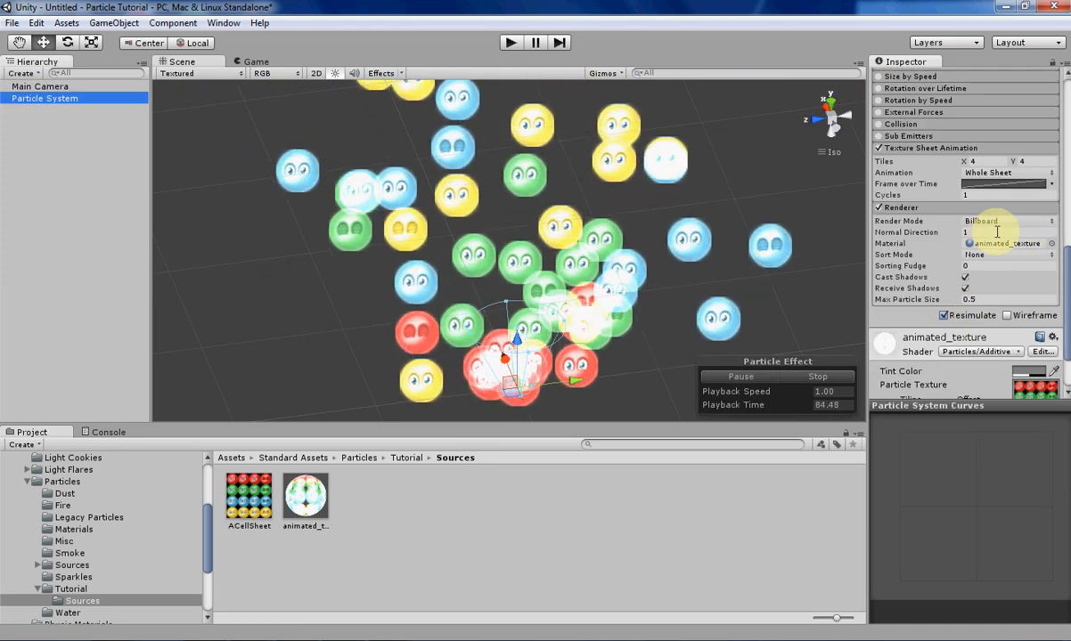
left_click(1005, 217)
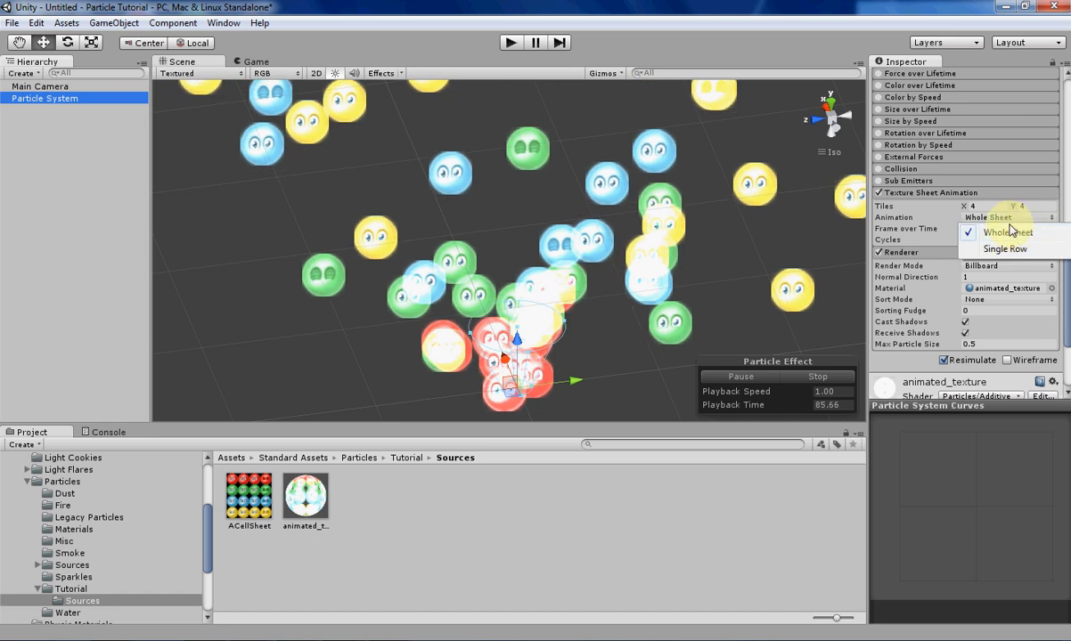
left_click(1004, 248)
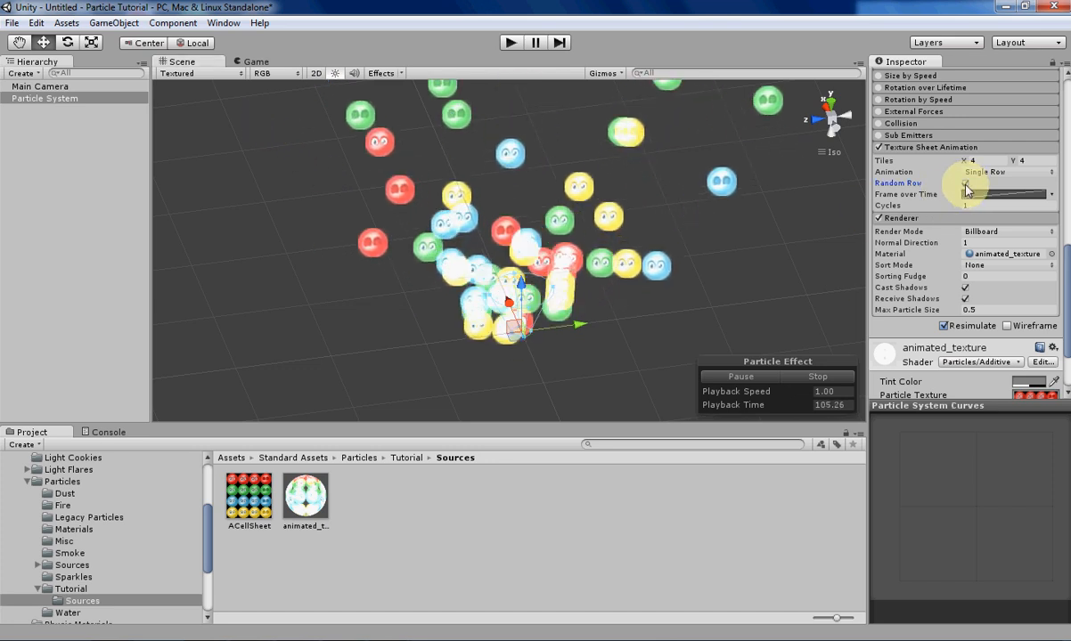
left_click(965, 183)
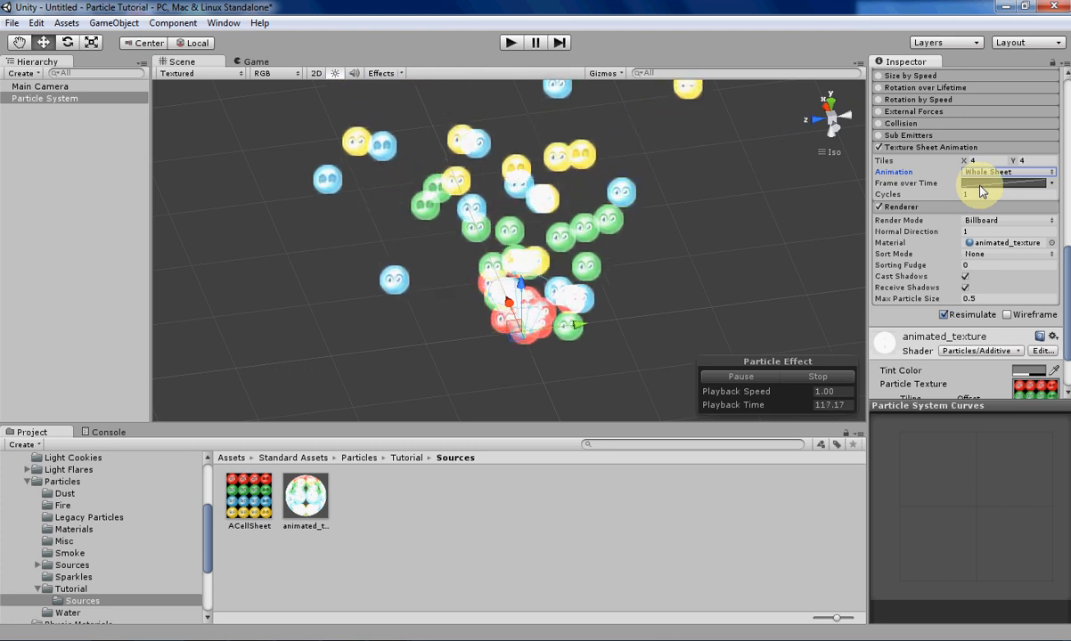
Display the Frame over Time curve ramping from 0 to 16 and edit Cycles.
left_click(1006, 183)
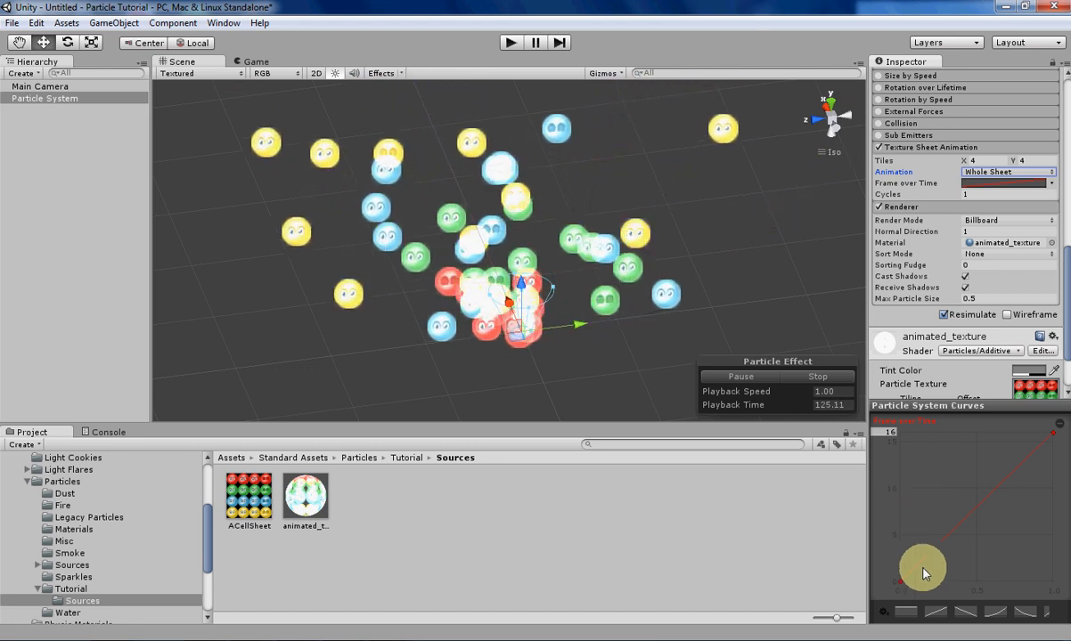
mouse_move(1005, 615)
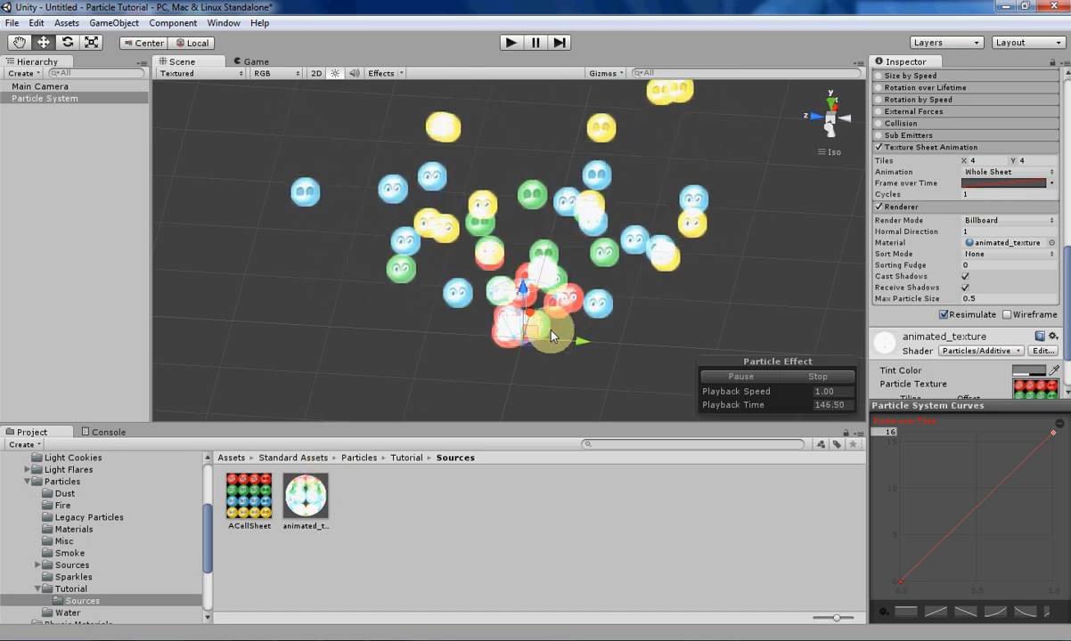
left_click(1006, 194)
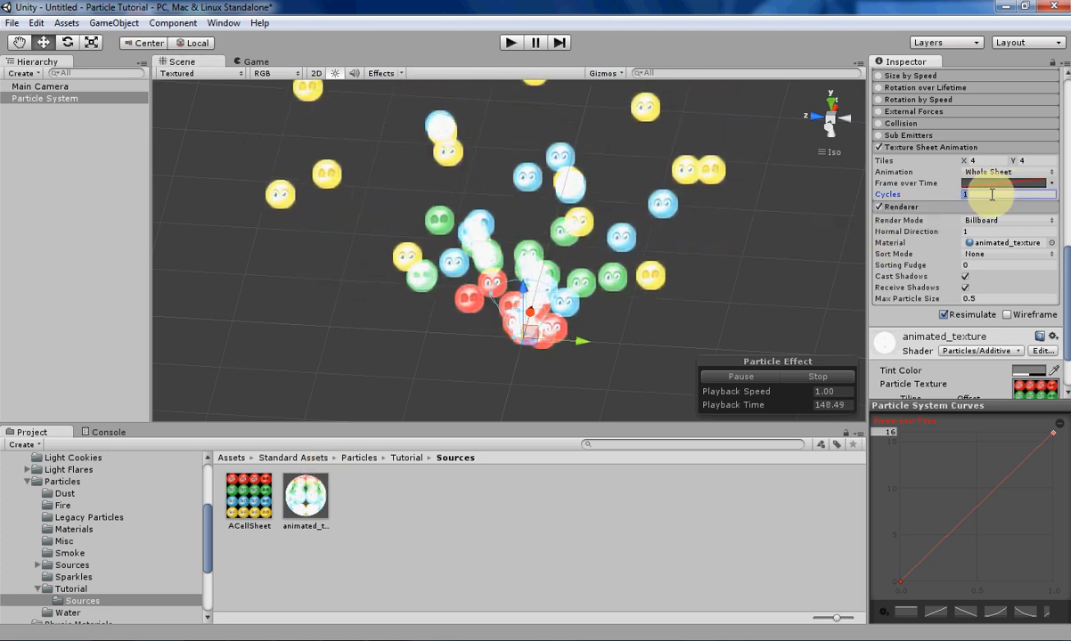
Set Cycles to 4 and Animation to Single Row with Random Row off.
type("4")
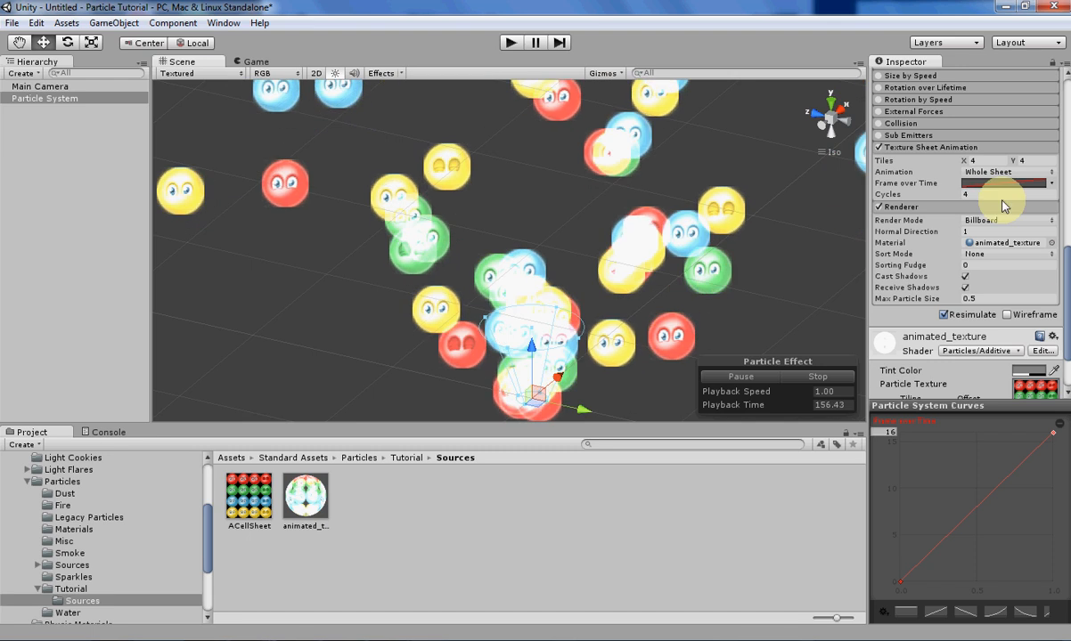
left_click(1006, 194)
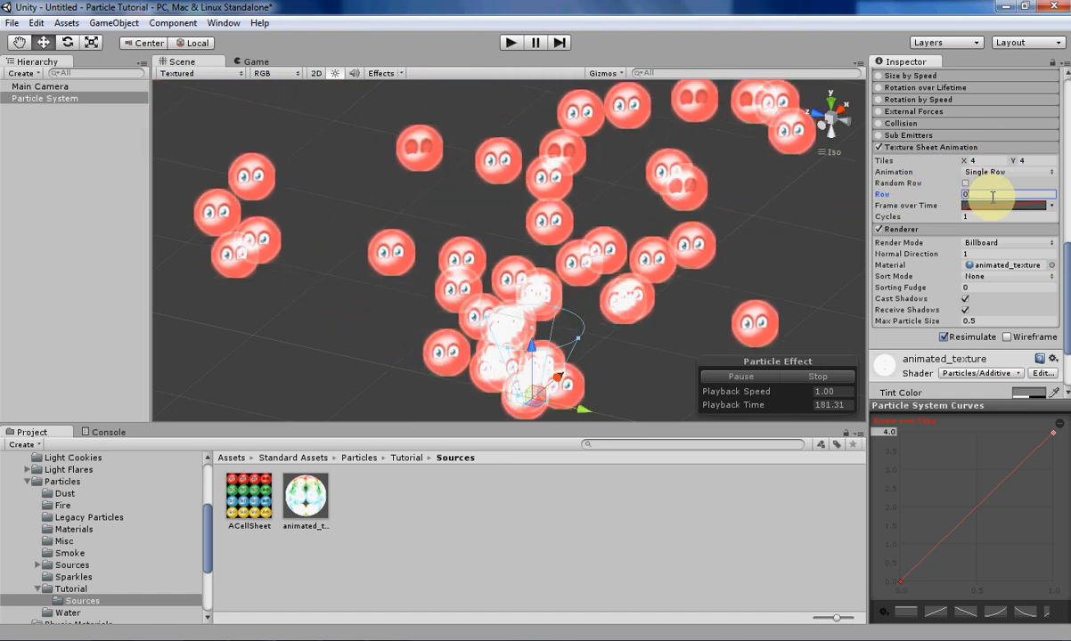
Switch Animation back to Whole Sheet and preview the ACellSheet texture again.
left_click(1006, 171)
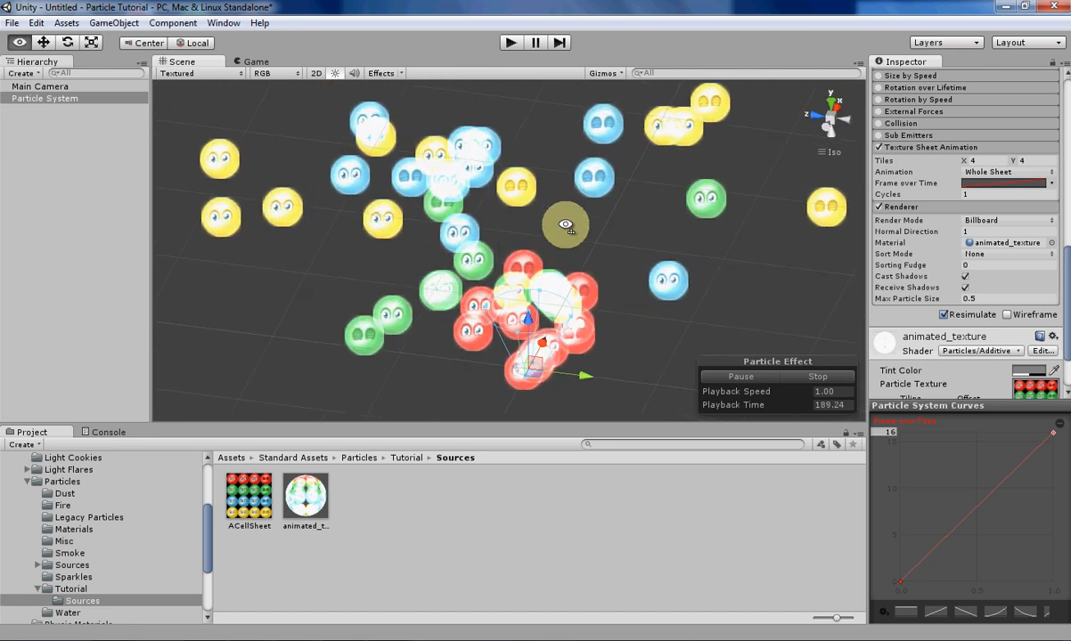
left_click(249, 494)
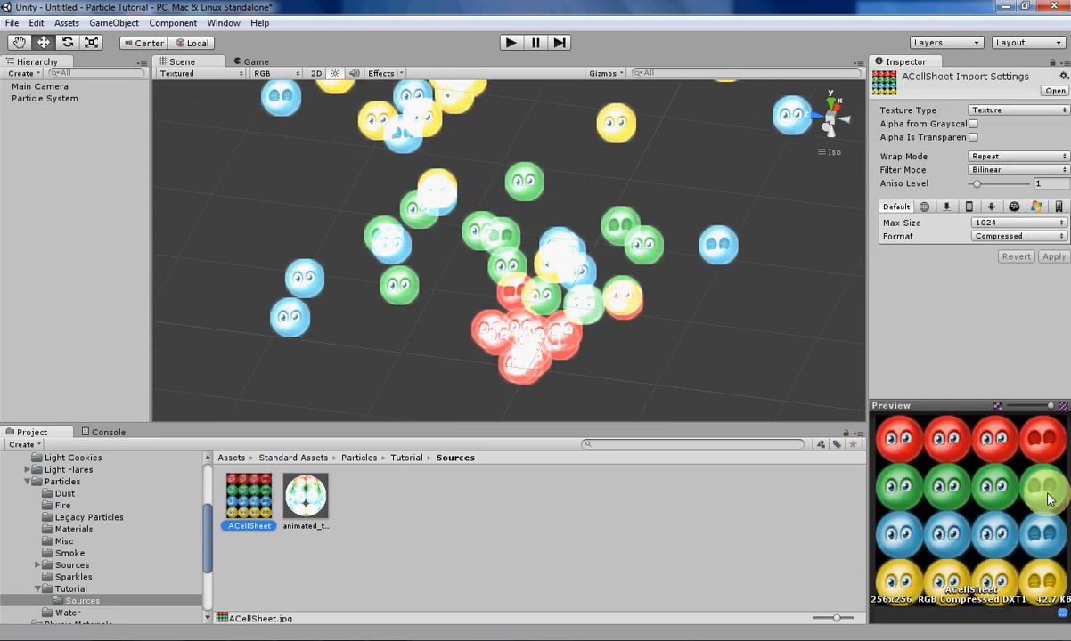
mouse_move(1003, 482)
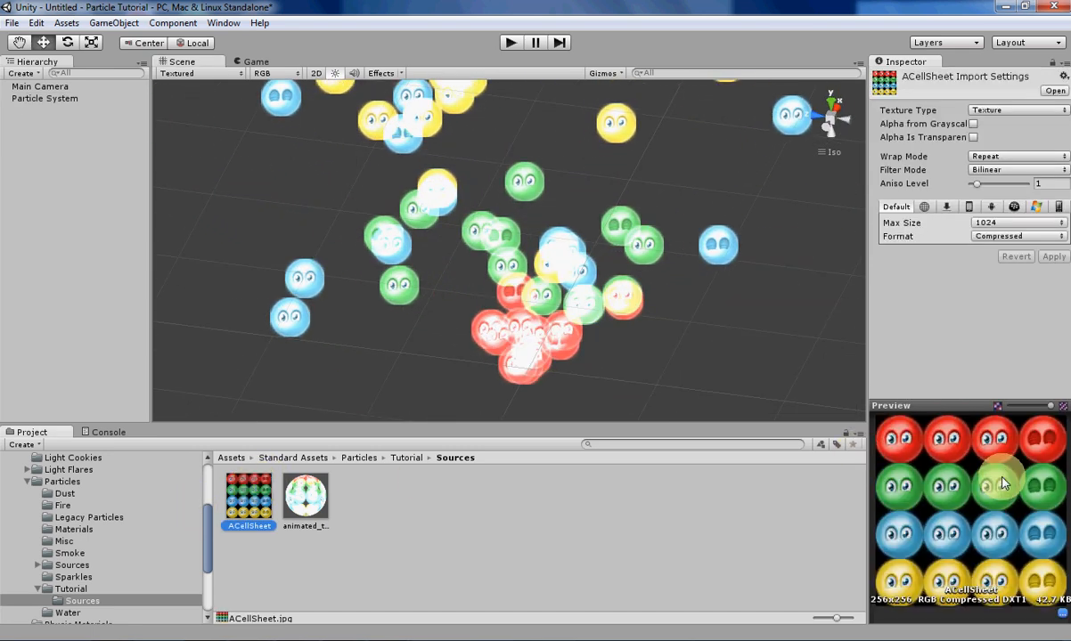